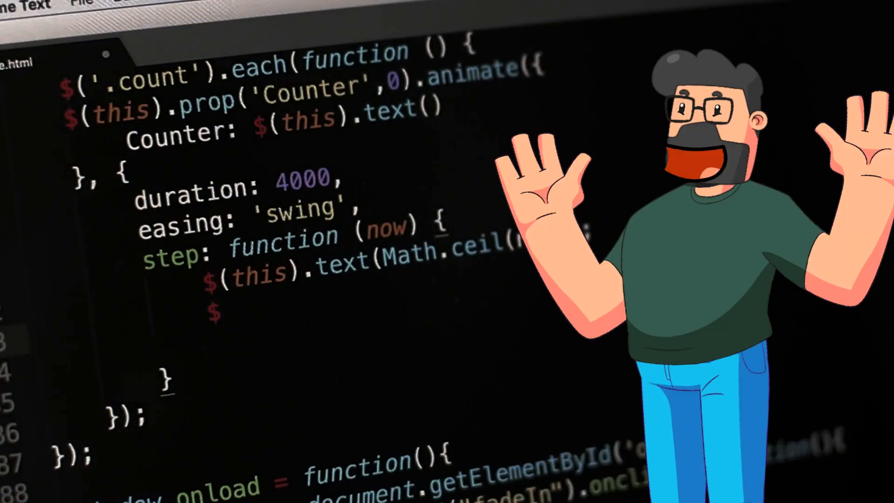
pyautogui.write('thi)')
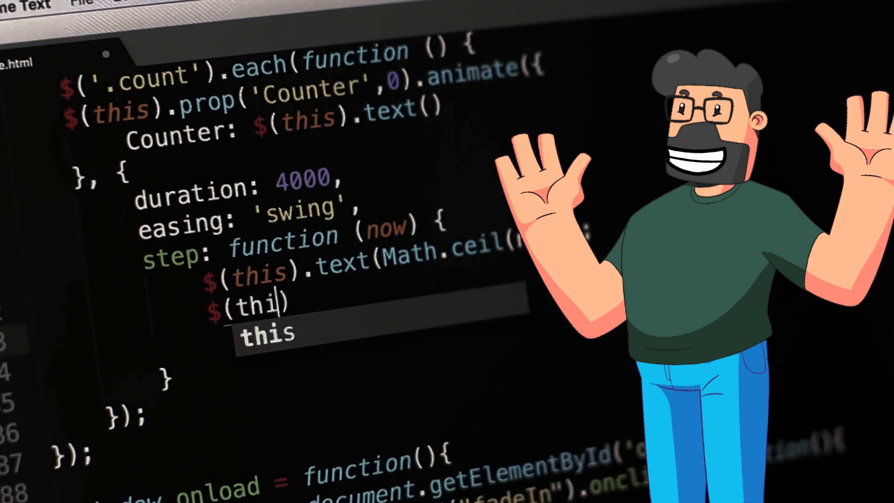
pyautogui.write('s).html();')
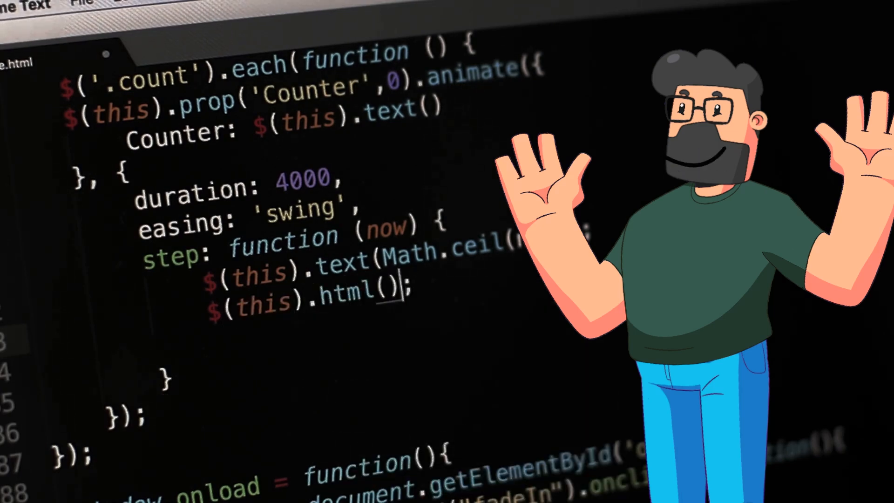
pyautogui.write('text')
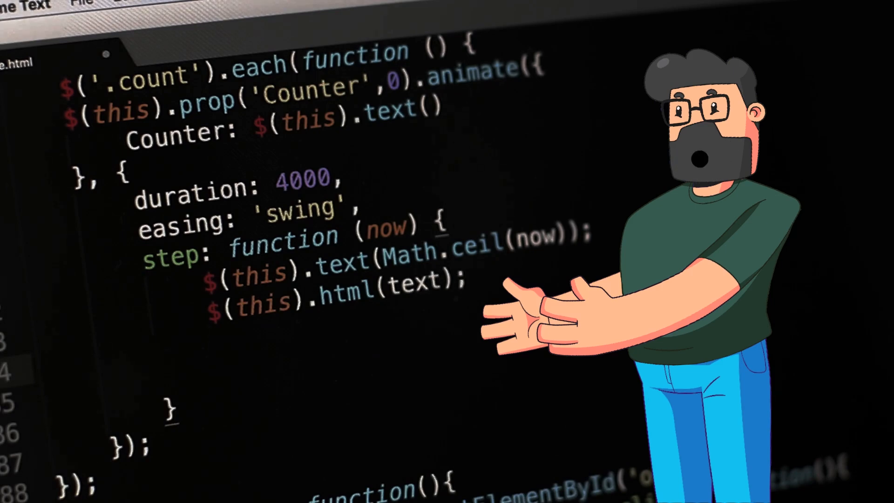
pyautogui.write('if()')
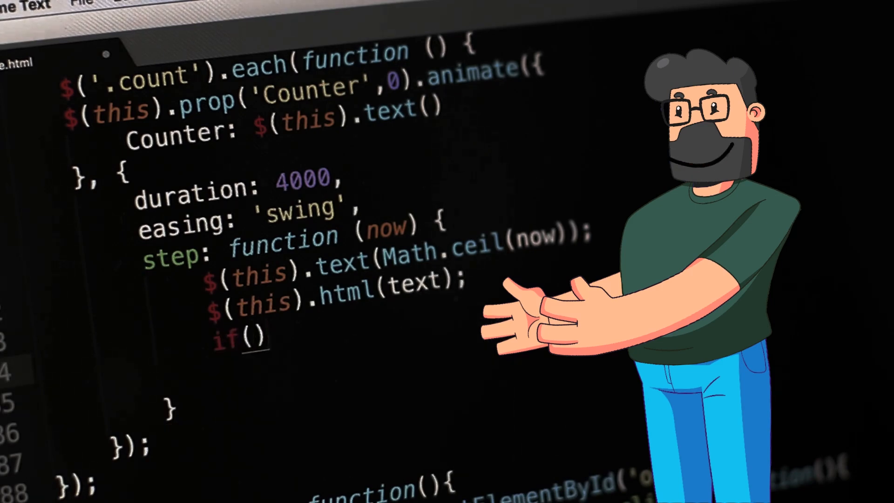
pyautogui.write('initial')
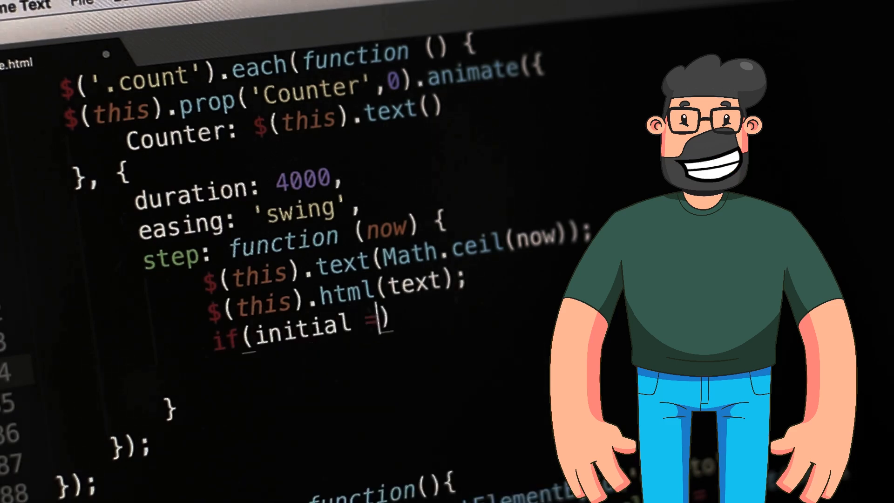
pyautogui.write('= 0')
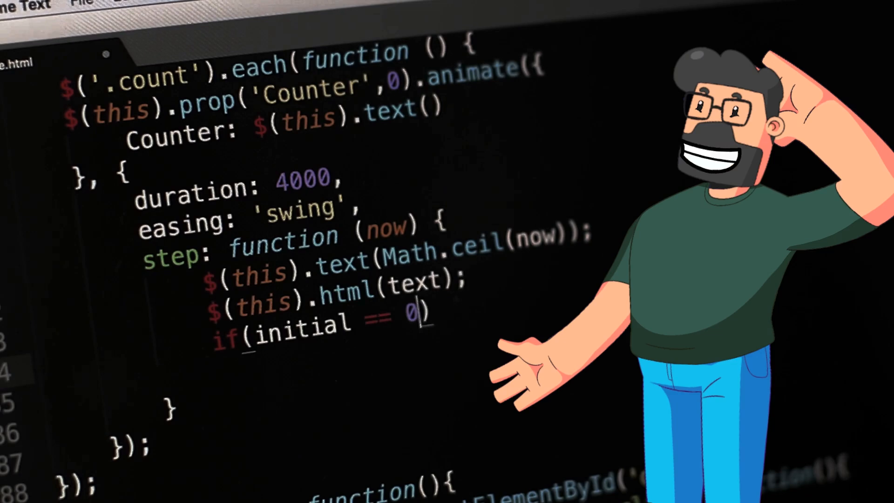
pyautogui.write('{}')
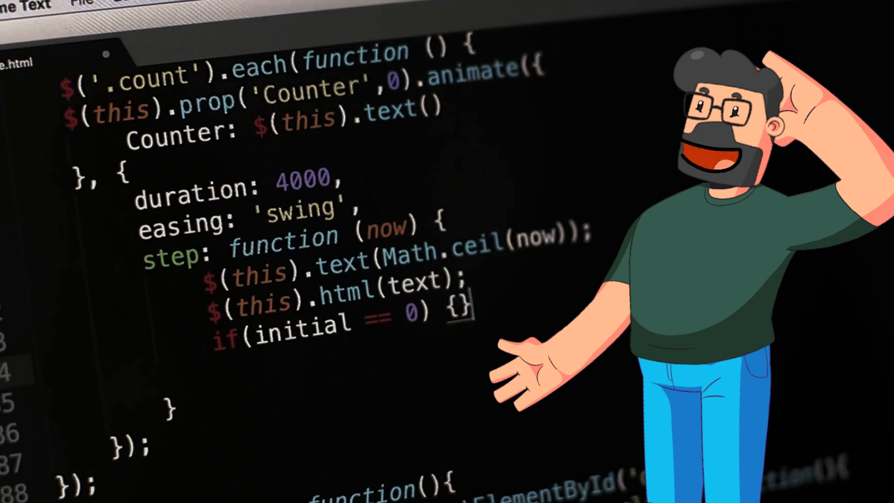
pyautogui.write('increment')
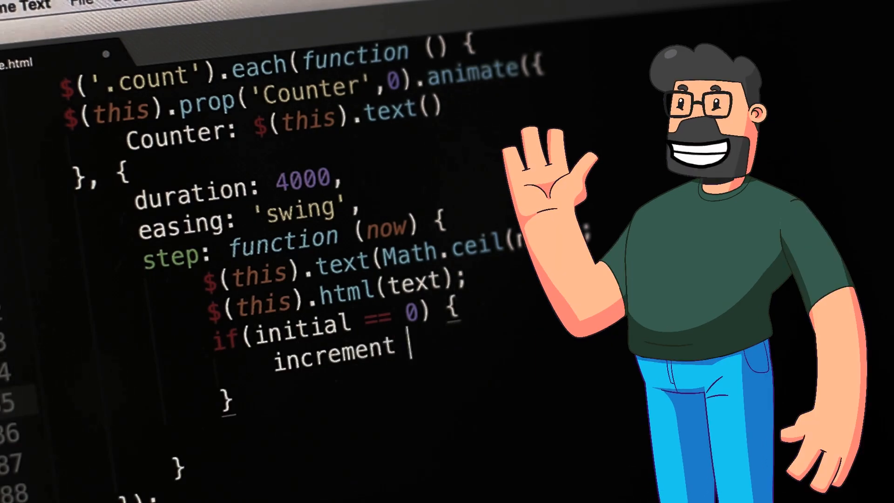
pyautogui.write('= 2')
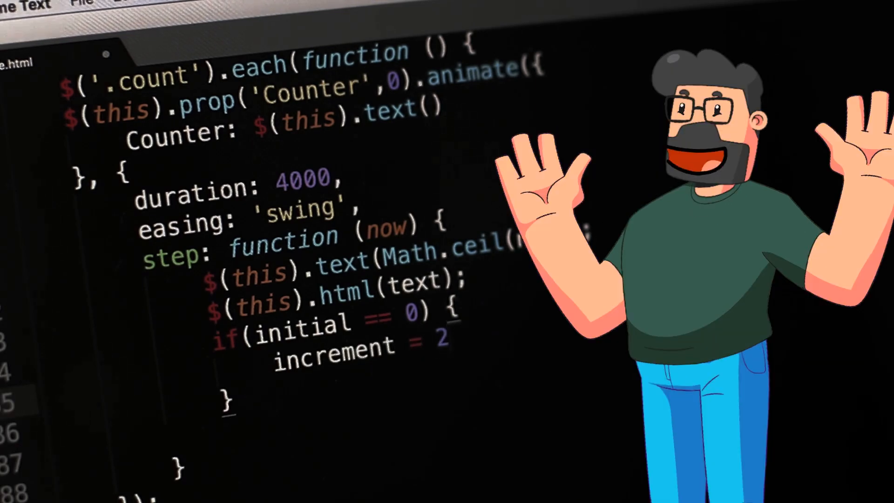